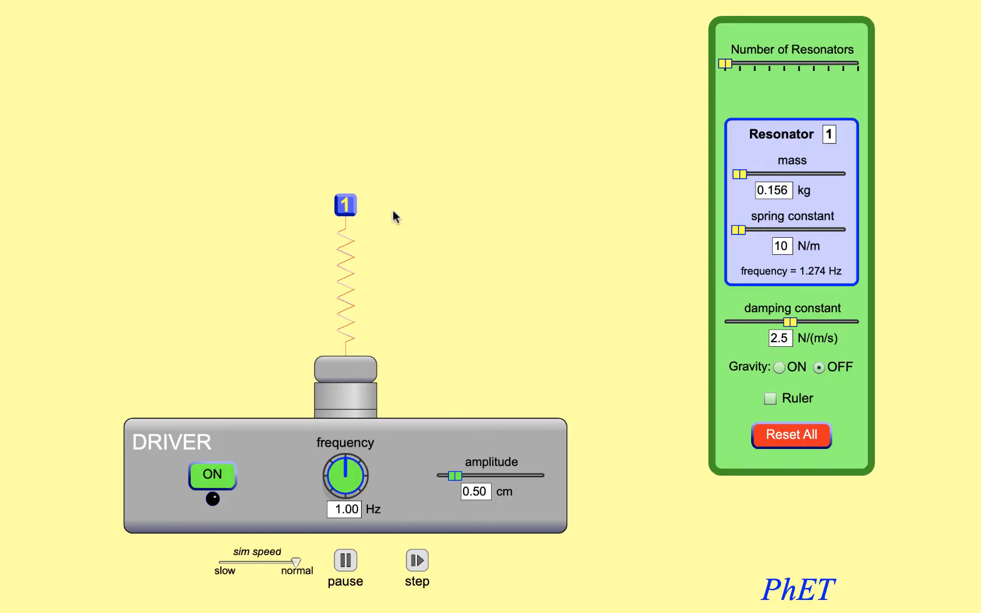
mouse_move(413, 157)
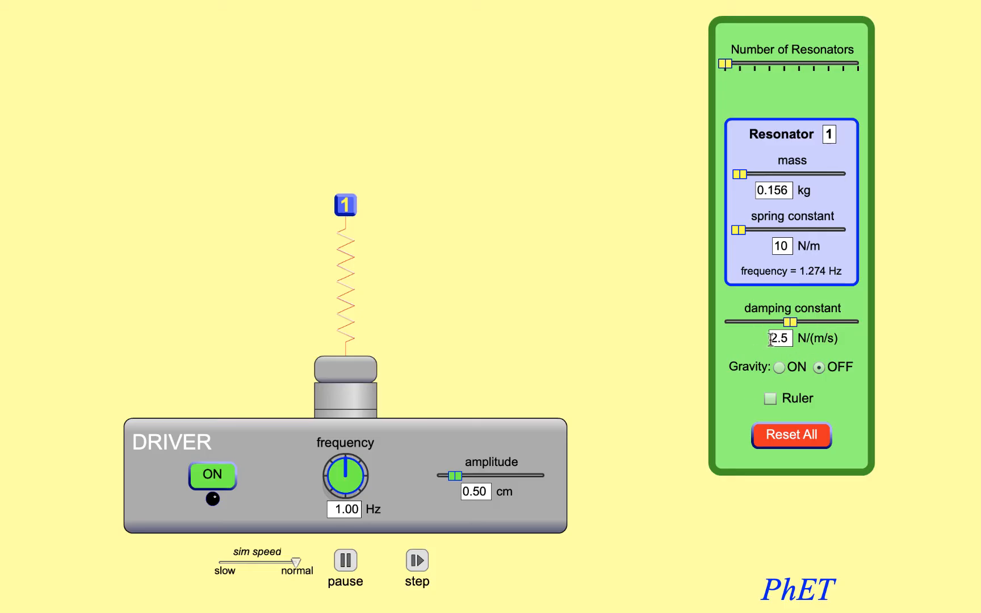
mouse_move(385, 106)
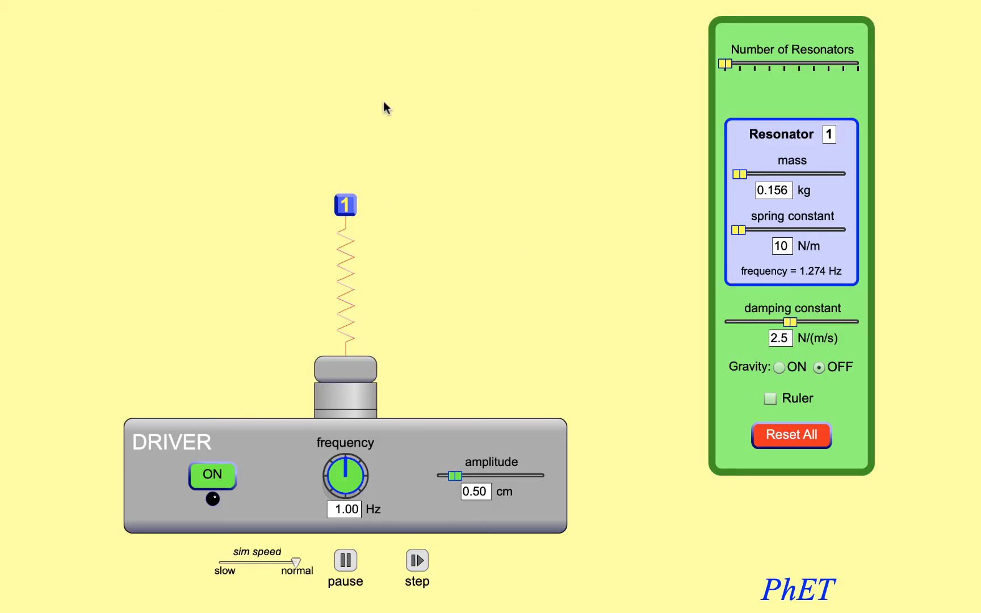
mouse_move(354, 151)
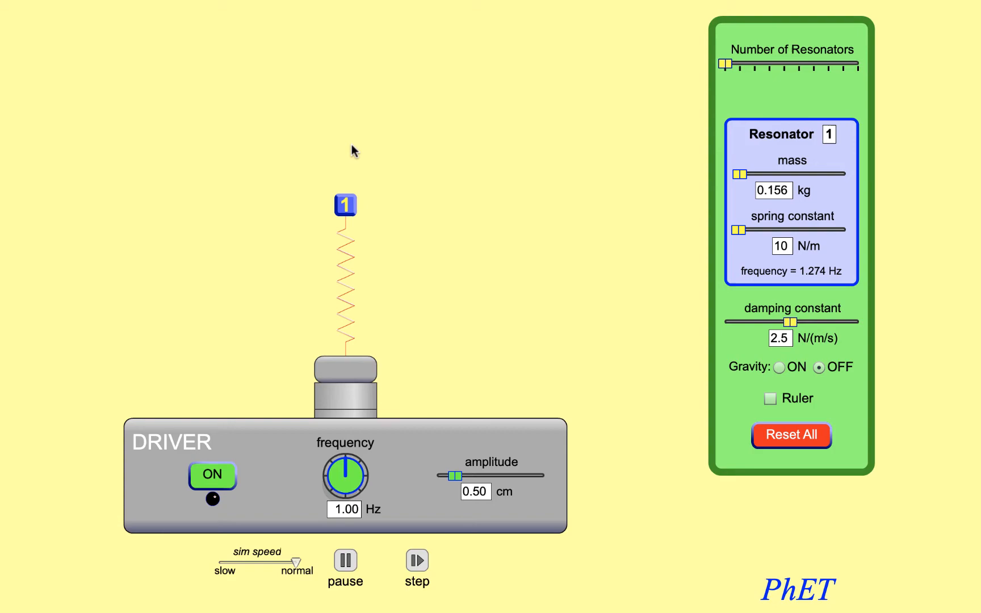
mouse_move(385, 190)
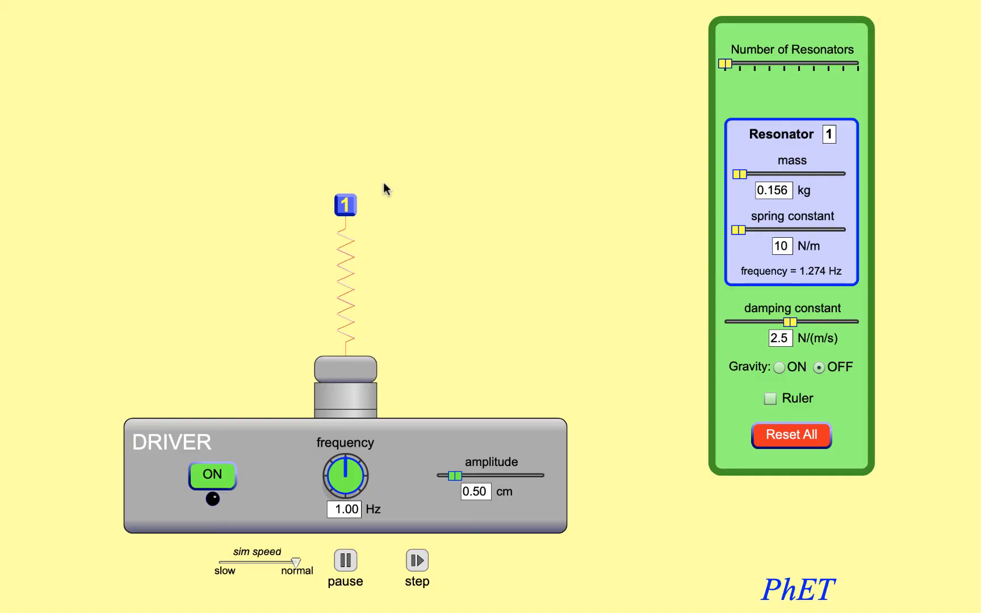
mouse_move(345, 205)
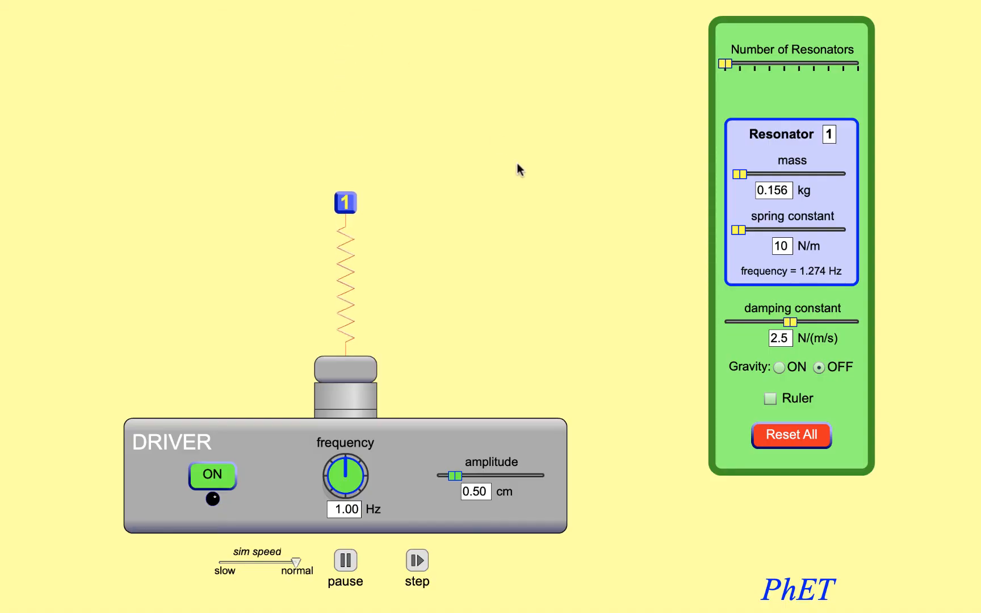
Step: Set the damping constant to 3.5 N/(m/s) after pulling the mass up
drag(346, 202, 345, 40)
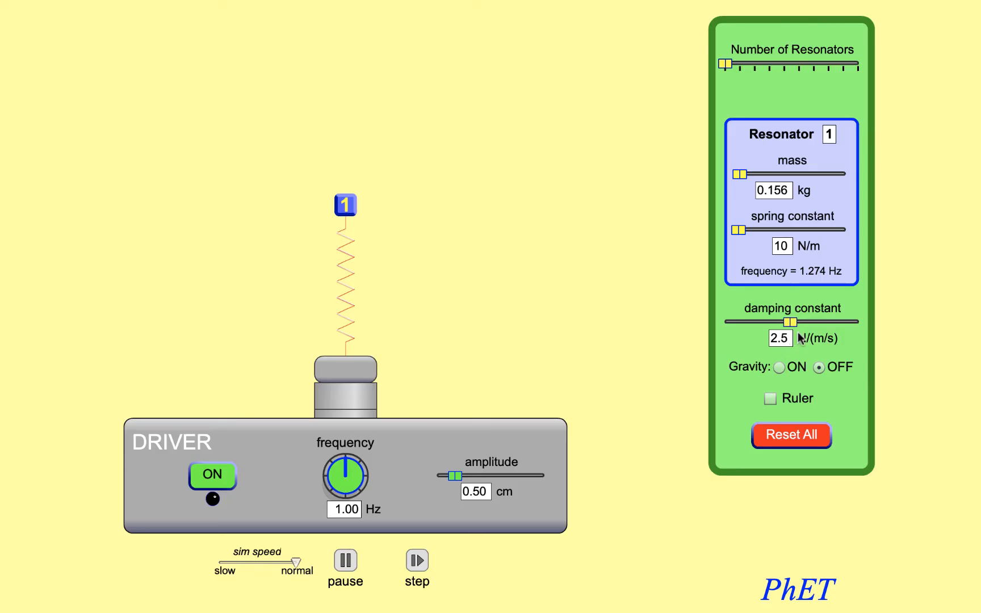
drag(790, 321, 808, 321)
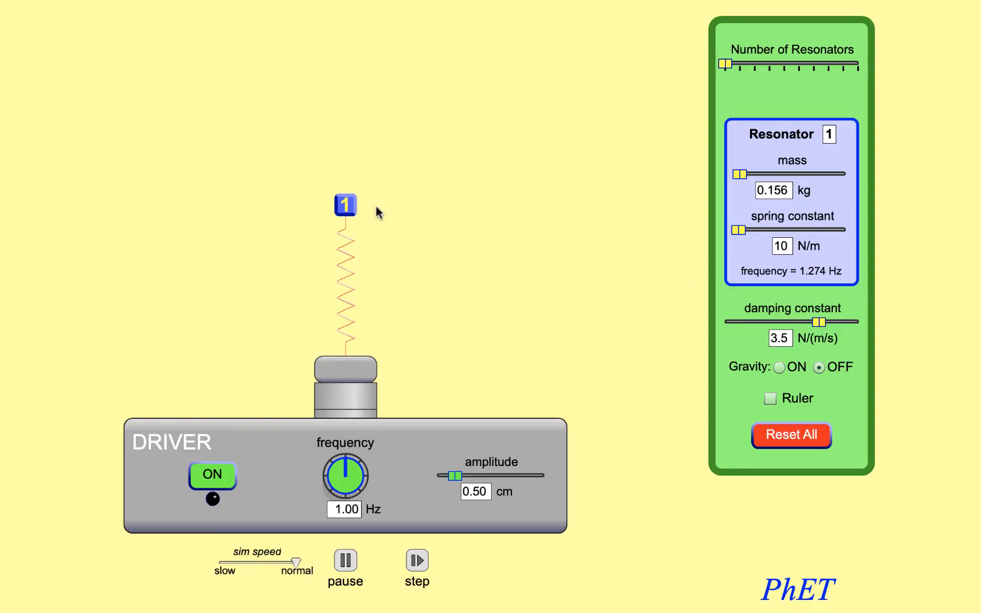
Step: Pull the mass up, release it to rest, then raise damping to its maximum 5.0 N/(m/s)
drag(345, 207, 346, 33)
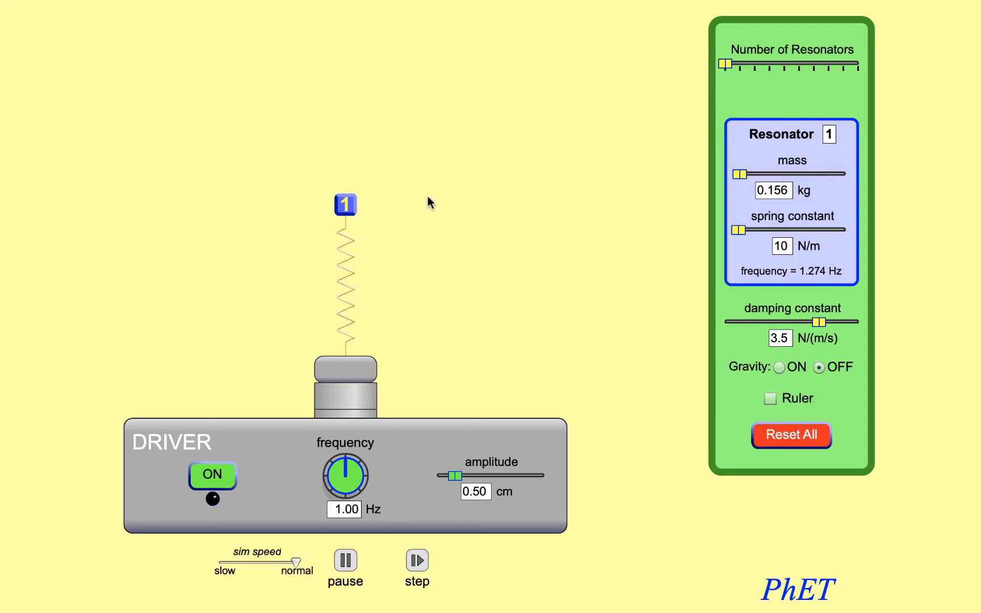
drag(346, 204, 345, 23)
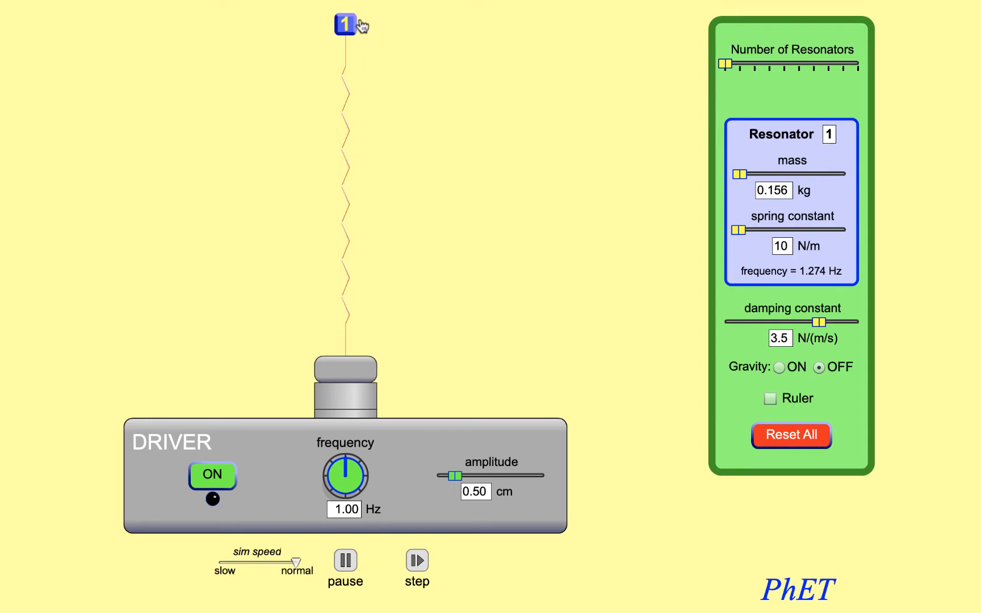
drag(345, 24, 345, 205)
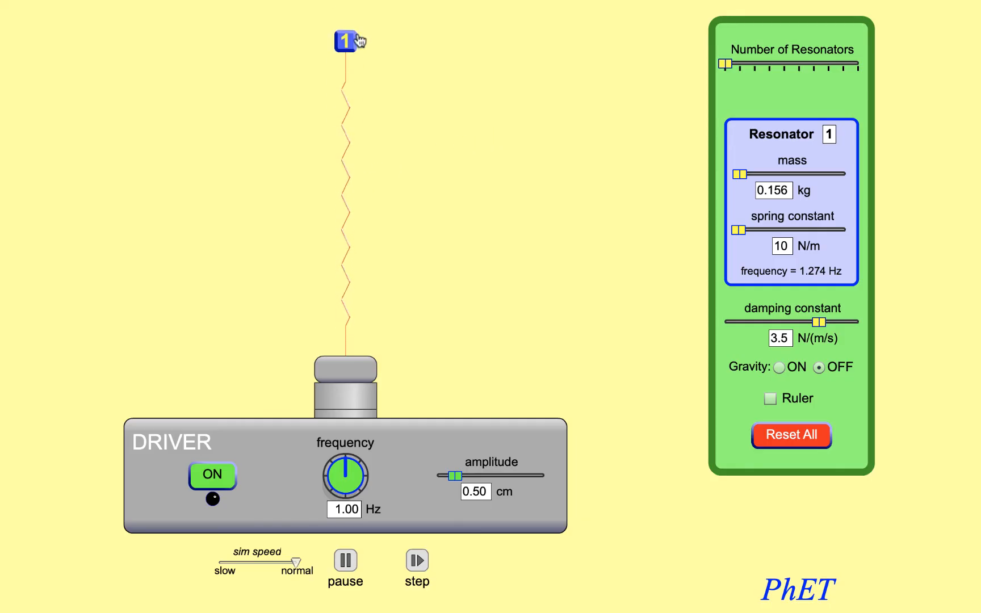
drag(345, 41, 345, 203)
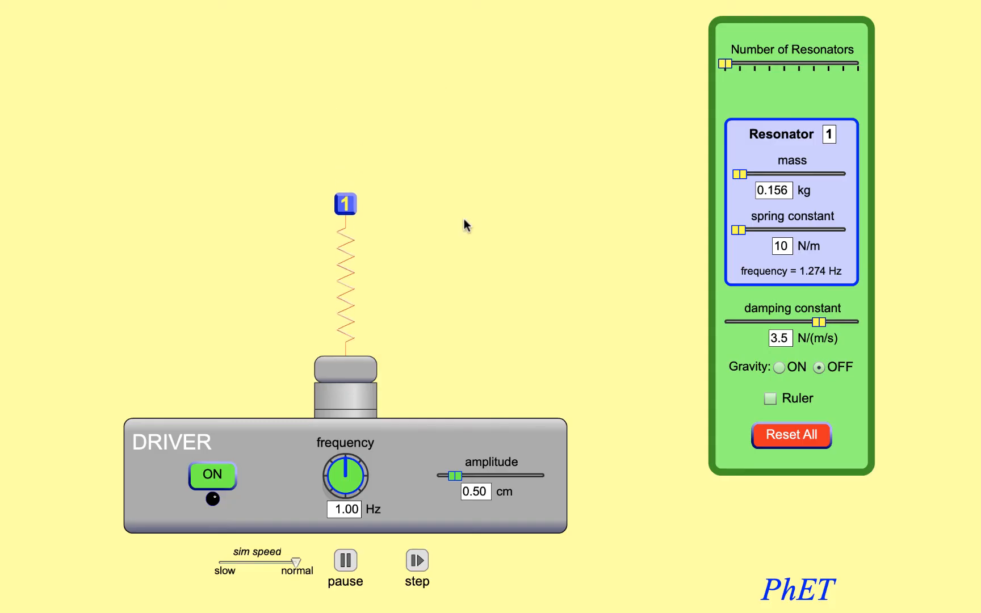
drag(820, 321, 856, 321)
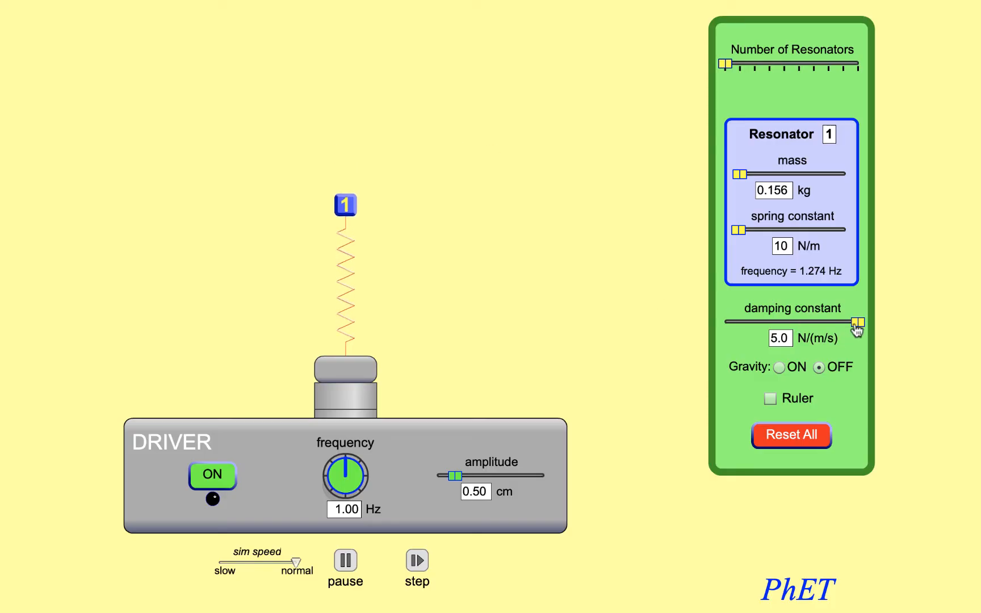
Step: Lower the damping constant from 5.0 through 2.3 and 2.0 to 1.9 N/(m/s)
drag(856, 322, 783, 322)
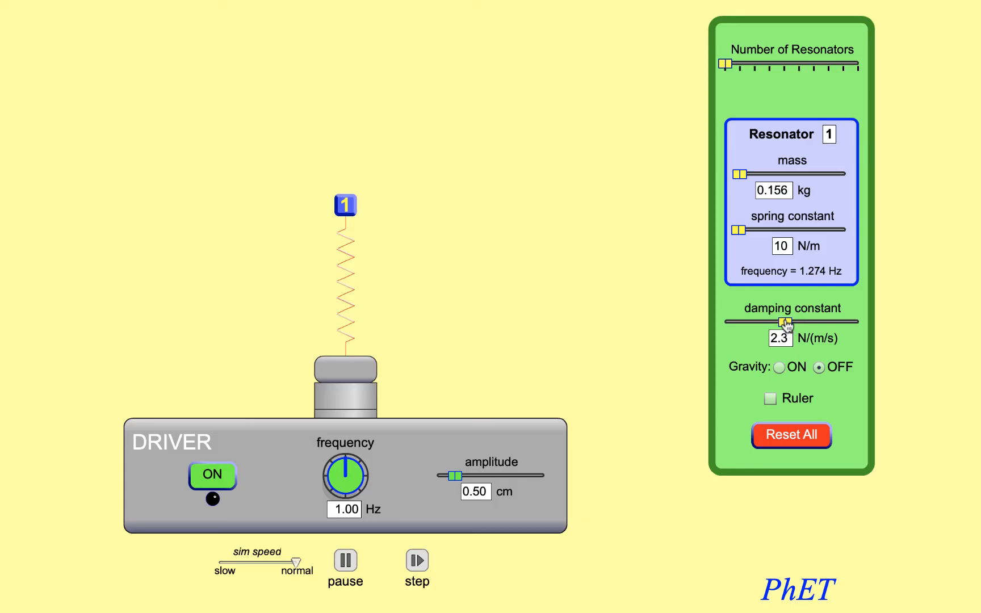
drag(783, 323, 776, 323)
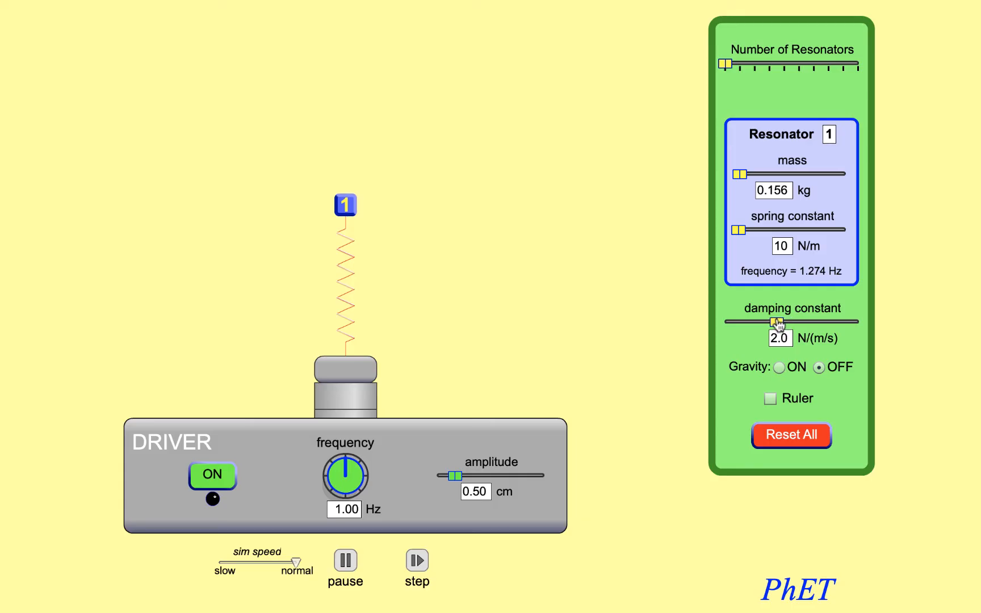
drag(775, 323, 771, 323)
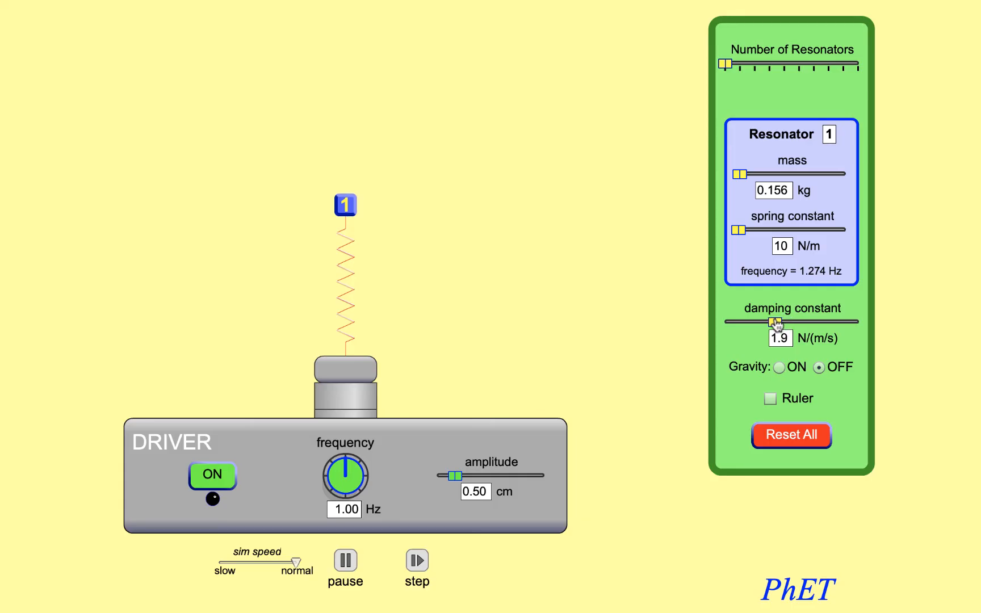
Step: Push and release the mass at 1.9 damping, then lower damping to 0.7 N/(m/s)
drag(345, 206, 346, 42)
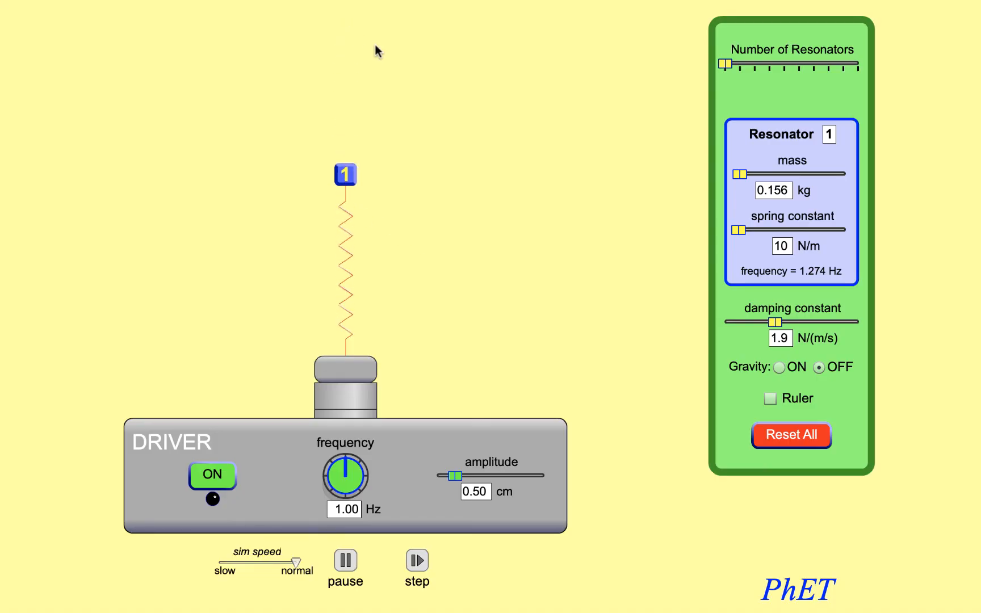
drag(345, 174, 346, 206)
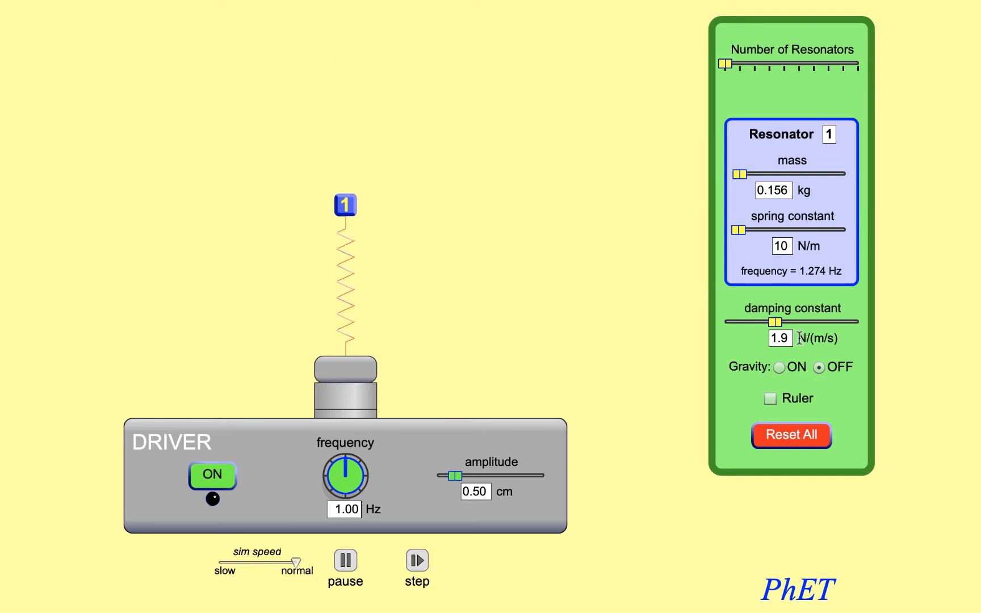
drag(774, 322, 757, 321)
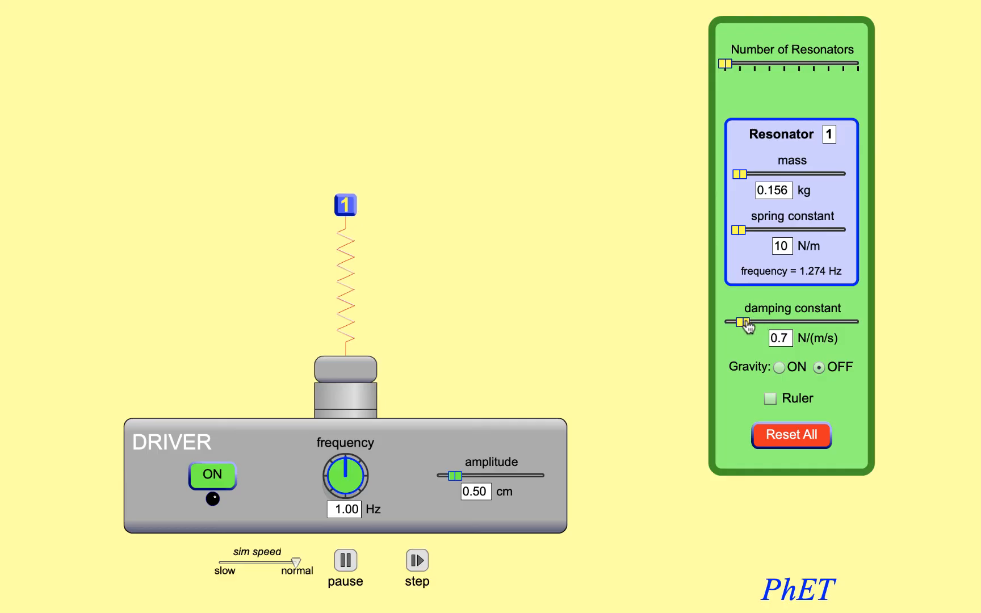
Step: Slide the damping constant fully left to its minimum 0.1 N/(m/s)
drag(745, 323, 725, 323)
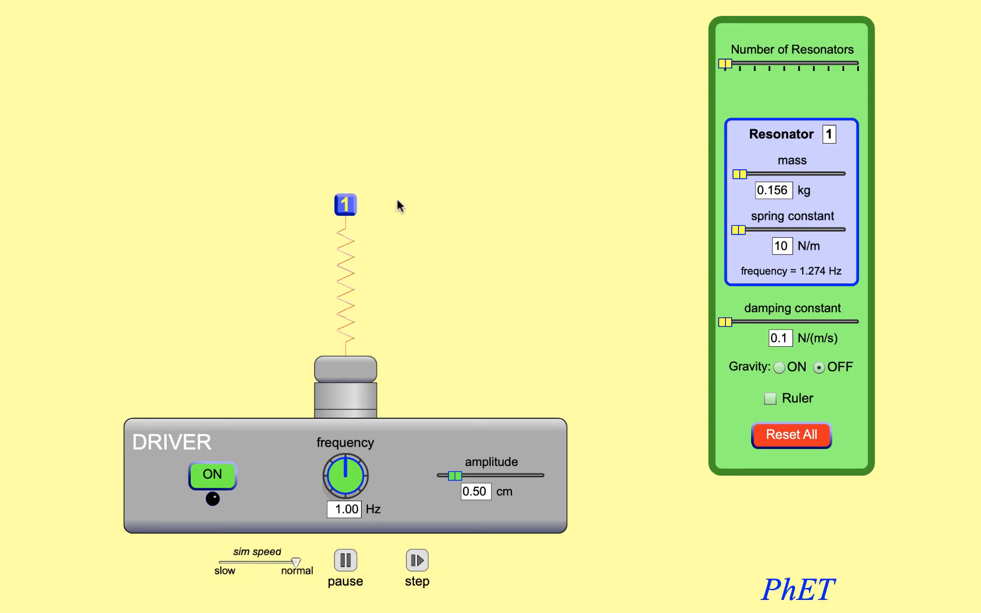
drag(345, 205, 346, 86)
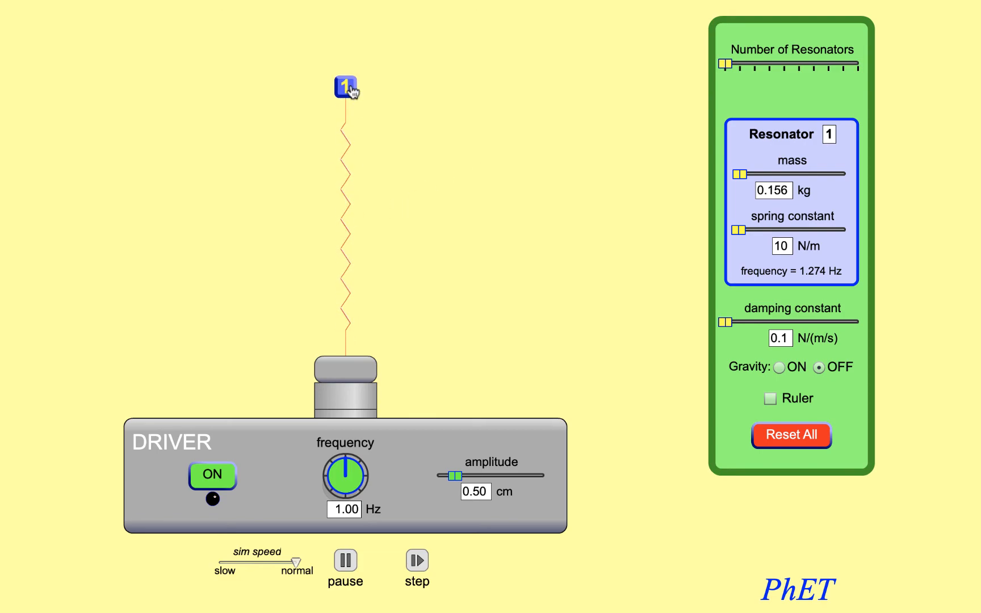
drag(345, 87, 345, 233)
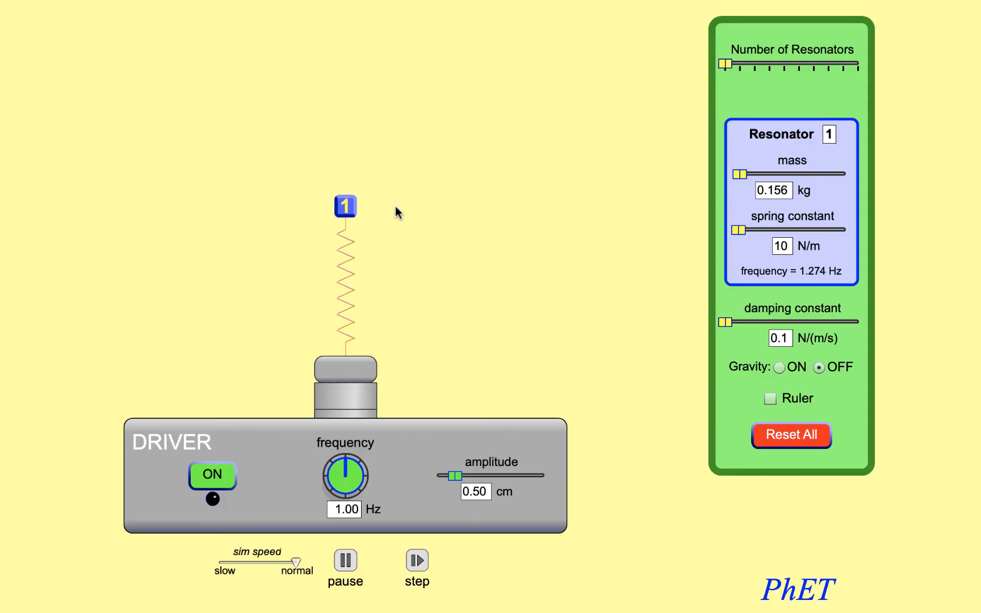
mouse_move(383, 168)
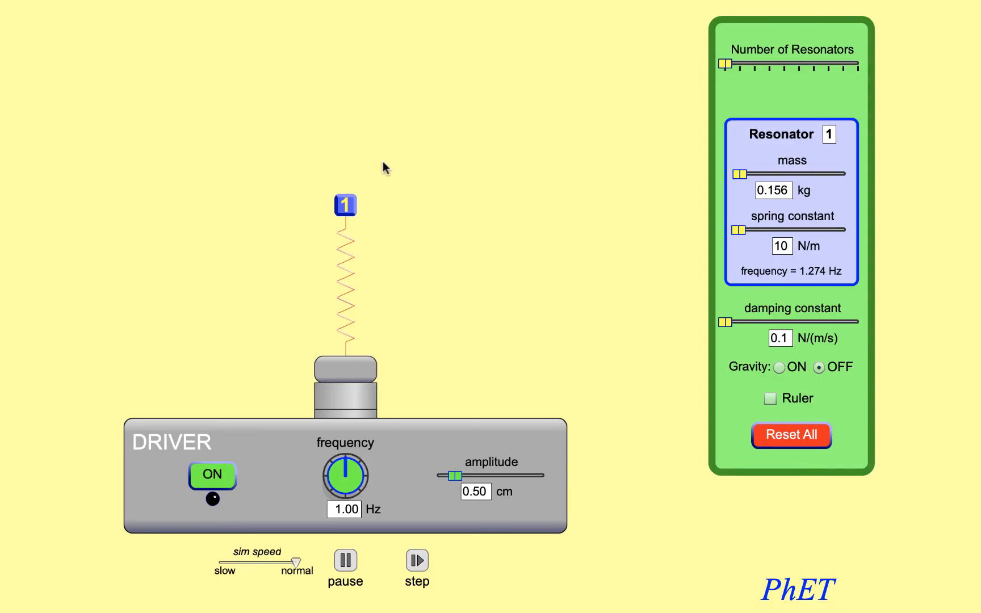
mouse_move(394, 183)
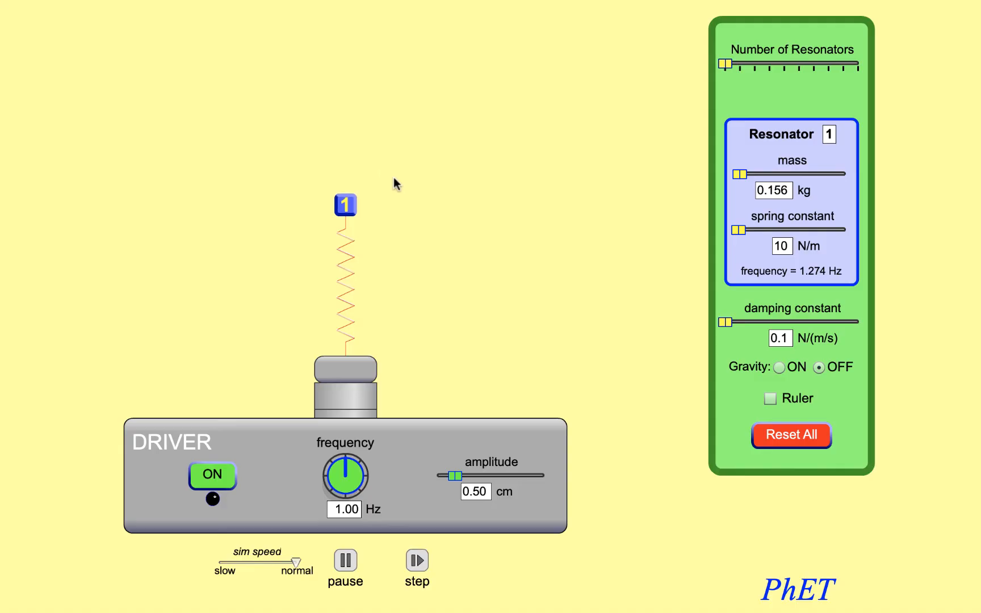
mouse_move(297, 197)
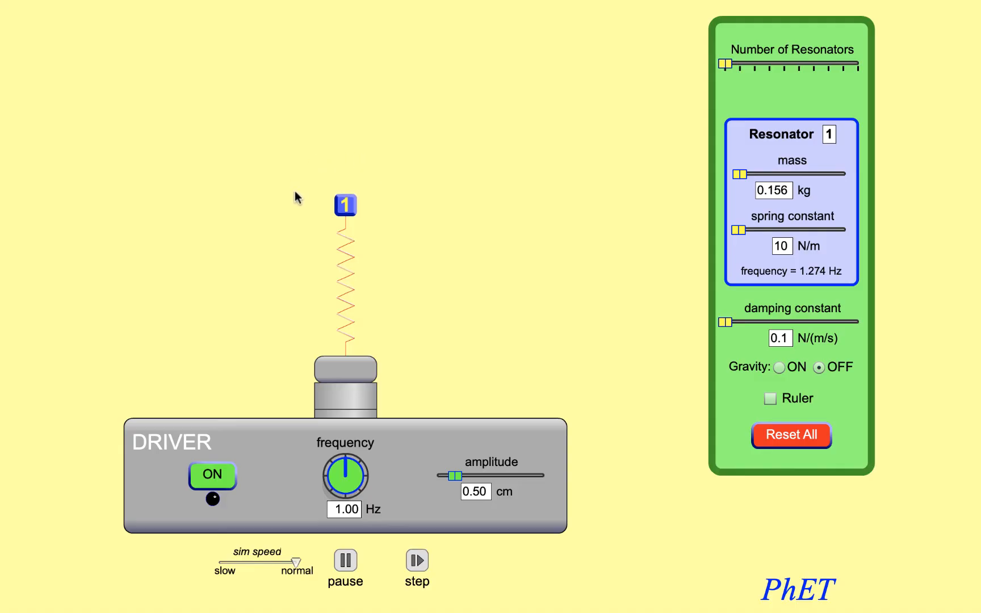